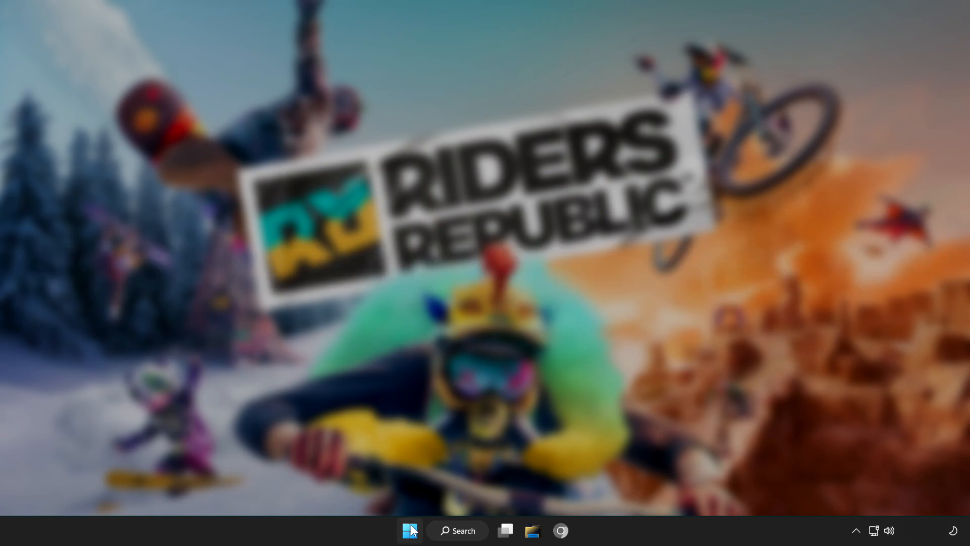
Open the Windows 11 Start menu and launch Steam to its game library.
click(409, 531)
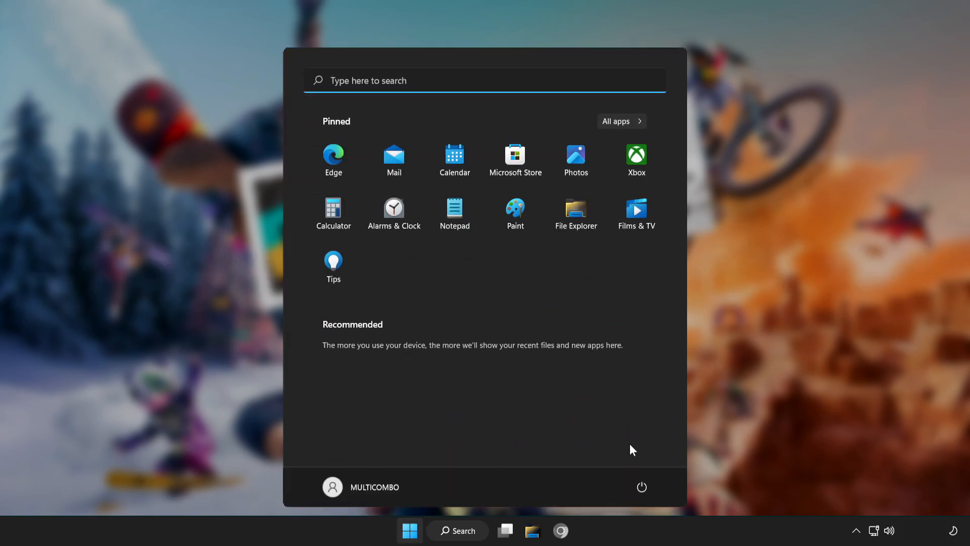
click(642, 487)
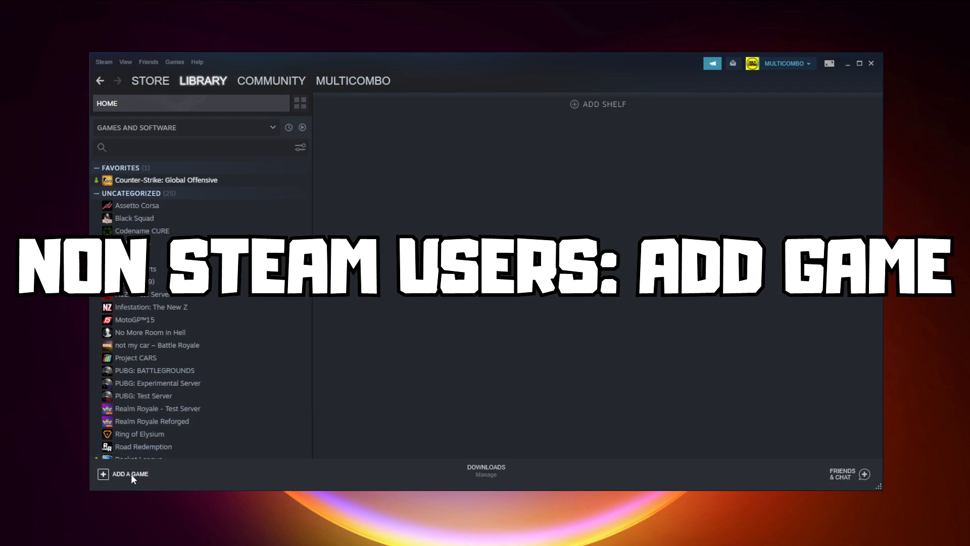
Add YOUR PROBLEMATIC GAME via Add a Non-Steam Game and open its library page.
click(130, 474)
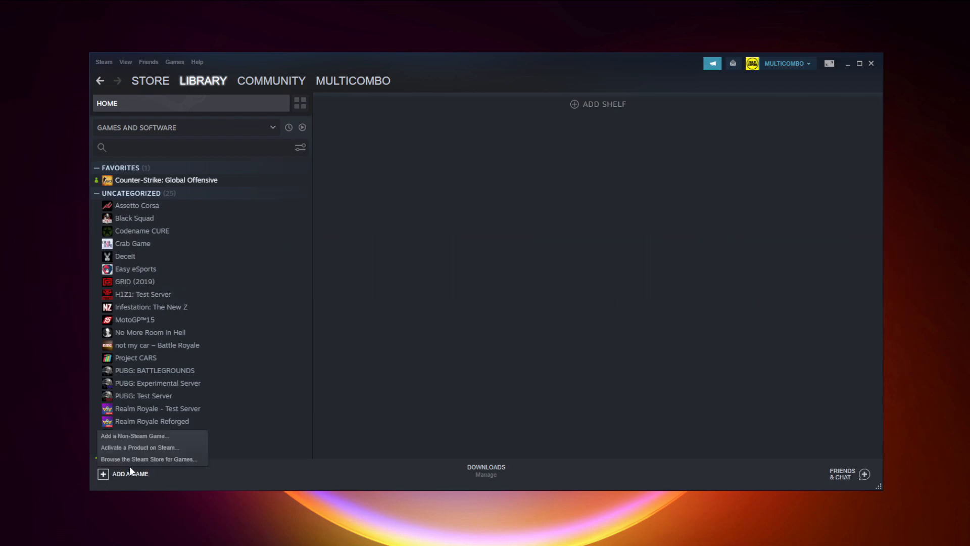
mouse_move(133, 439)
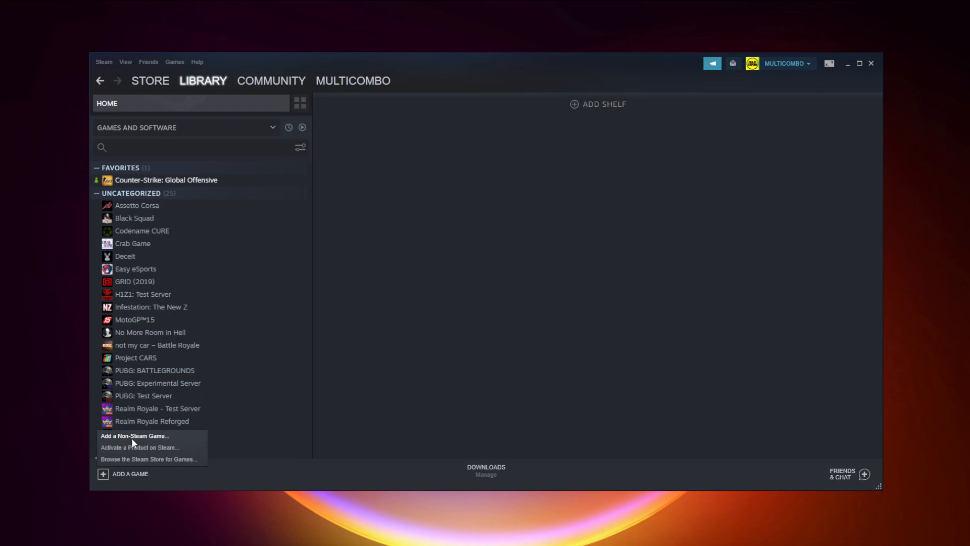
click(135, 436)
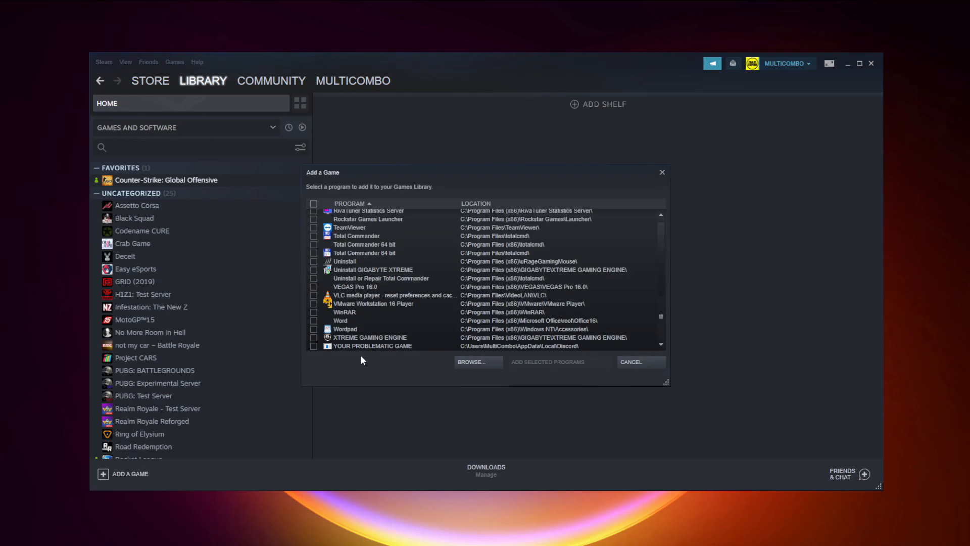
click(371, 345)
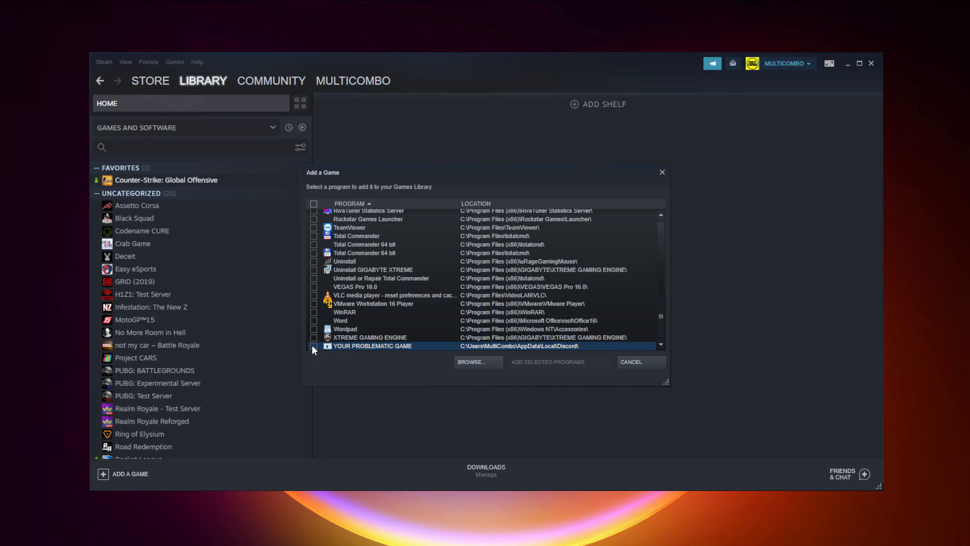
click(313, 345)
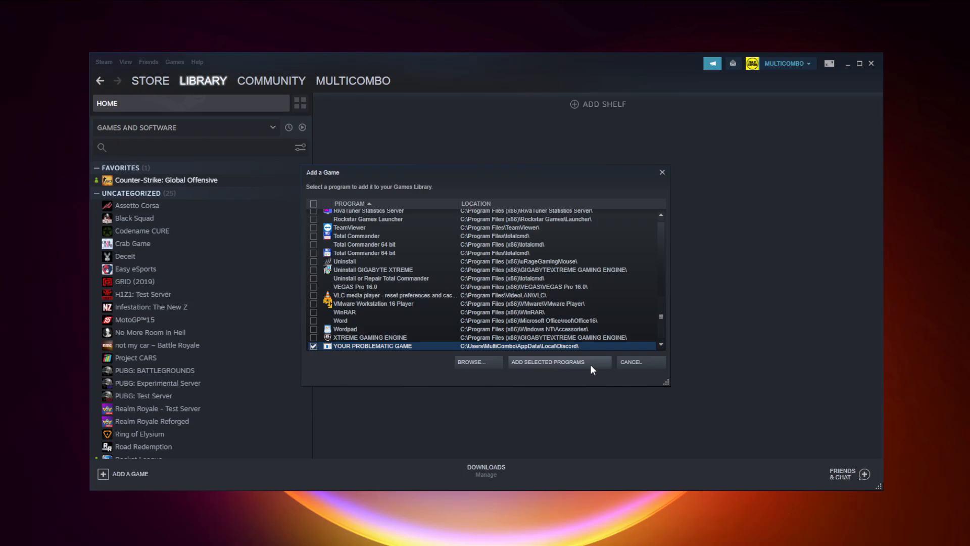
mouse_move(549, 369)
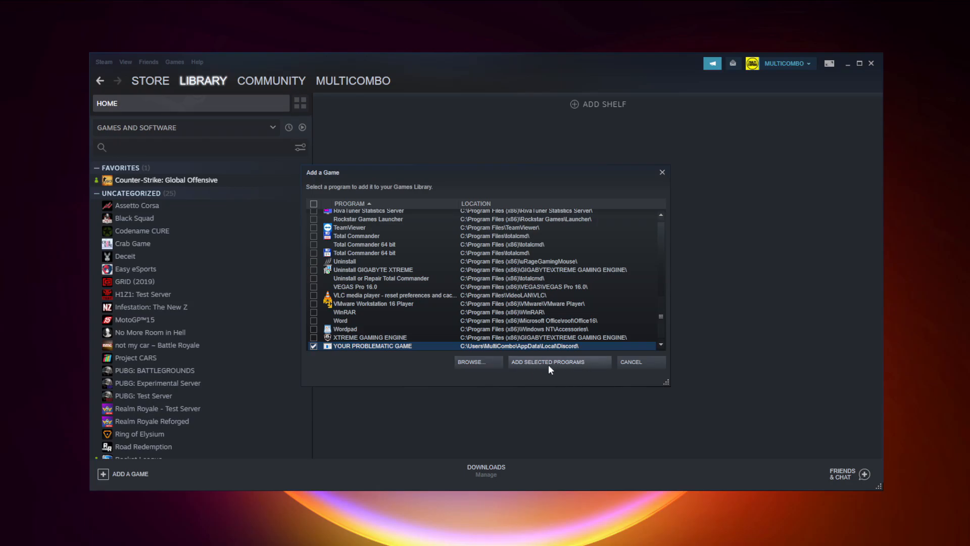
click(557, 362)
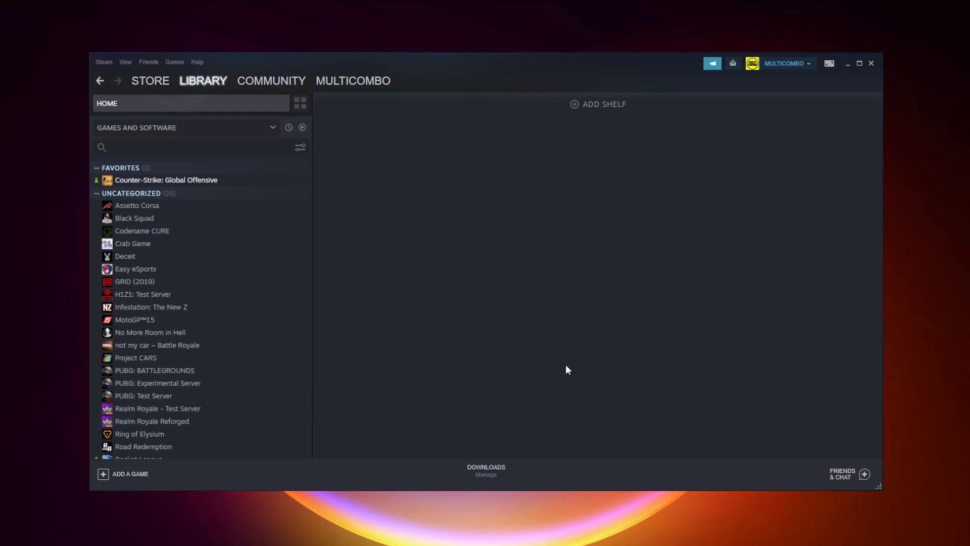
scroll(down, 3)
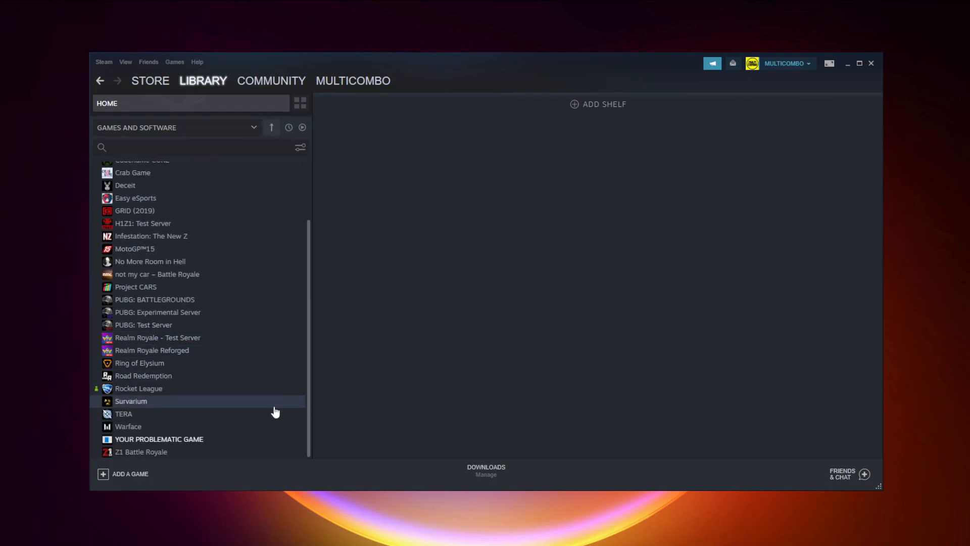
click(158, 439)
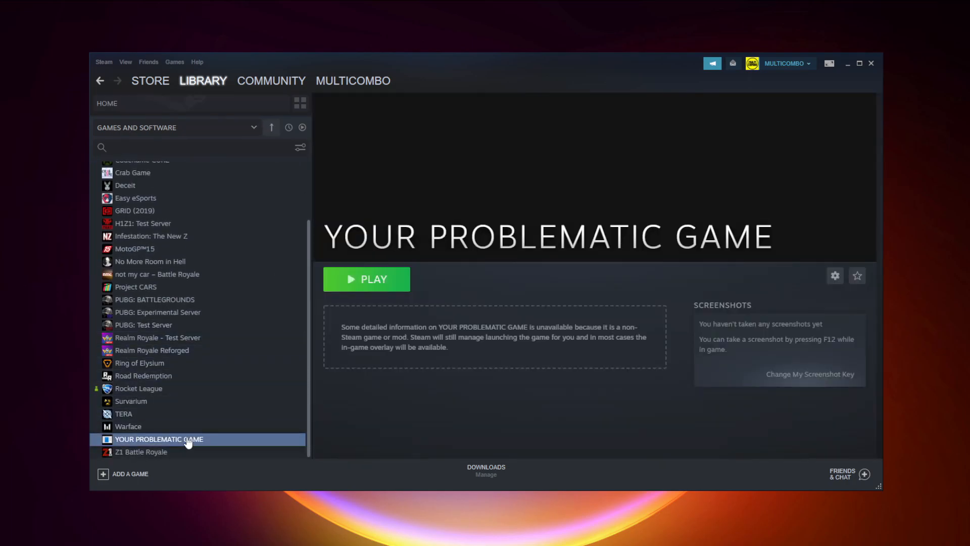
mouse_move(102, 67)
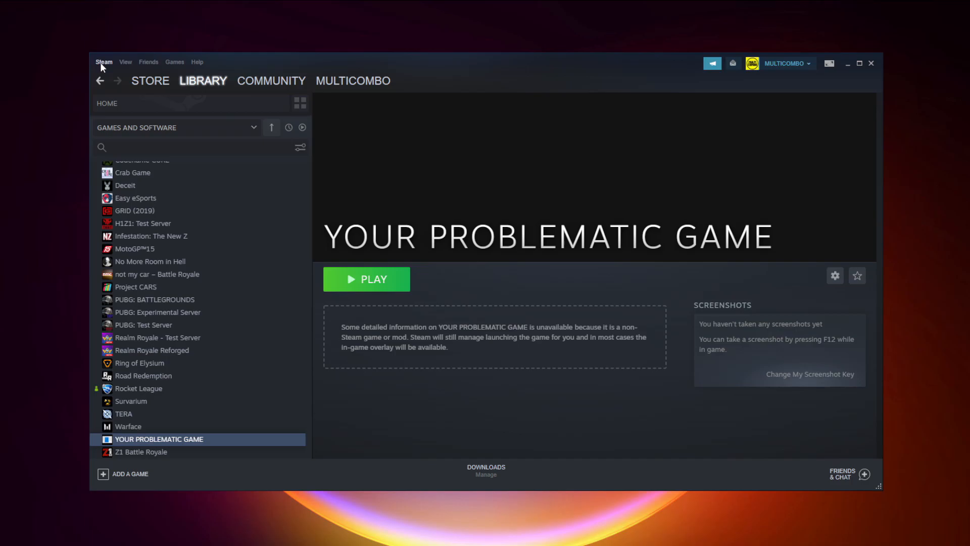
Open Steam Settings from the Steam menu and go to the Controller page.
click(103, 62)
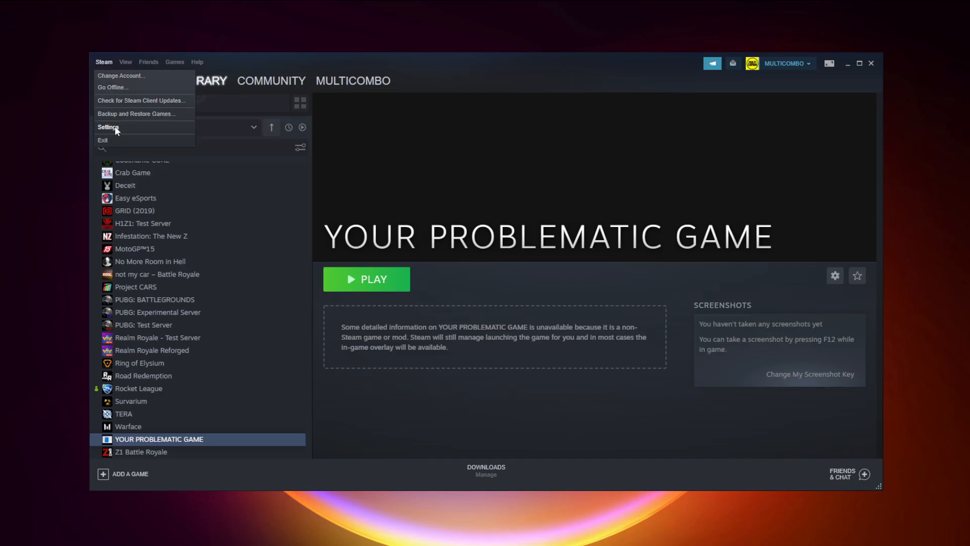
click(108, 127)
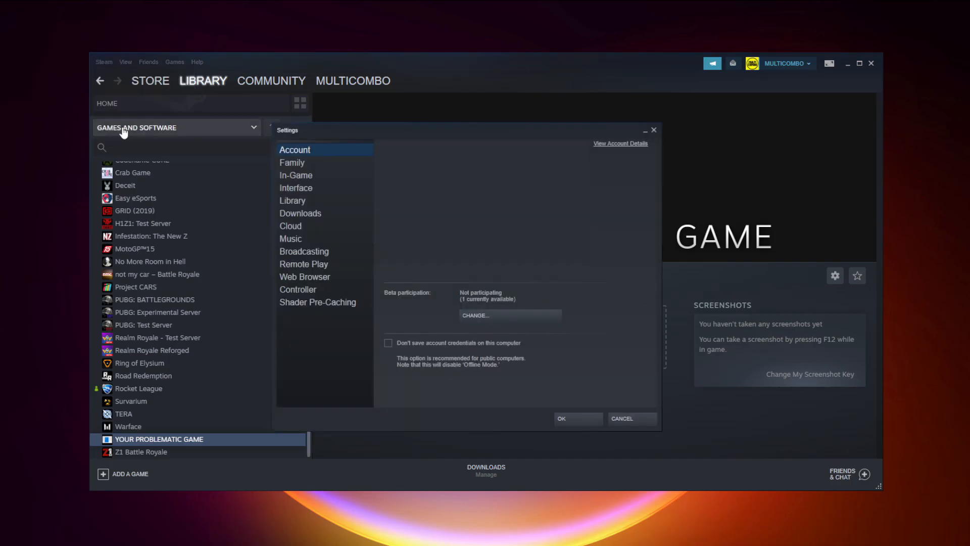
mouse_move(304, 292)
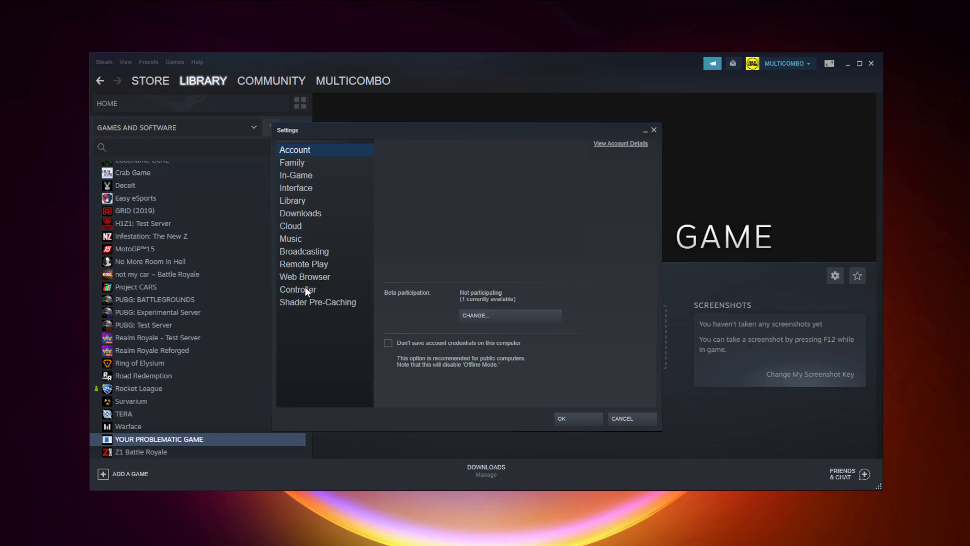
click(298, 289)
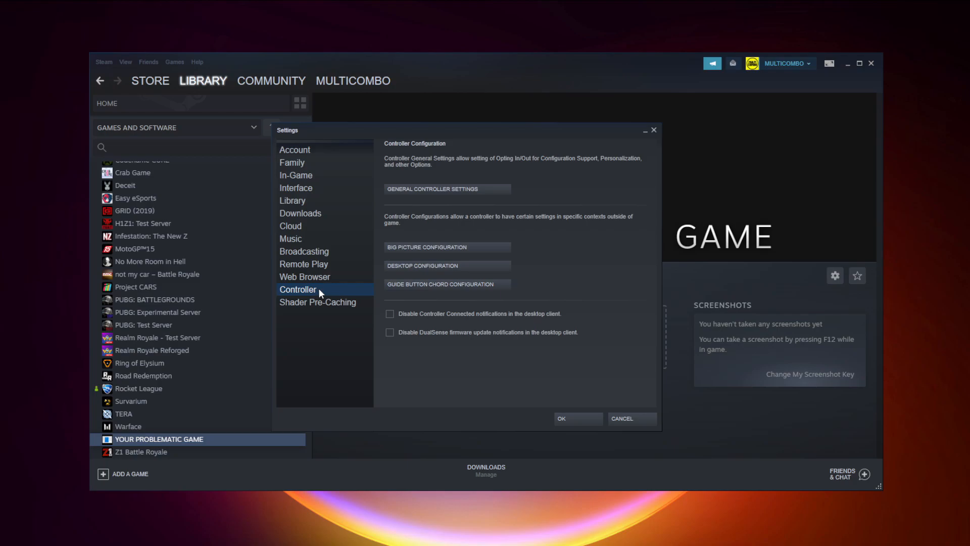
mouse_move(494, 195)
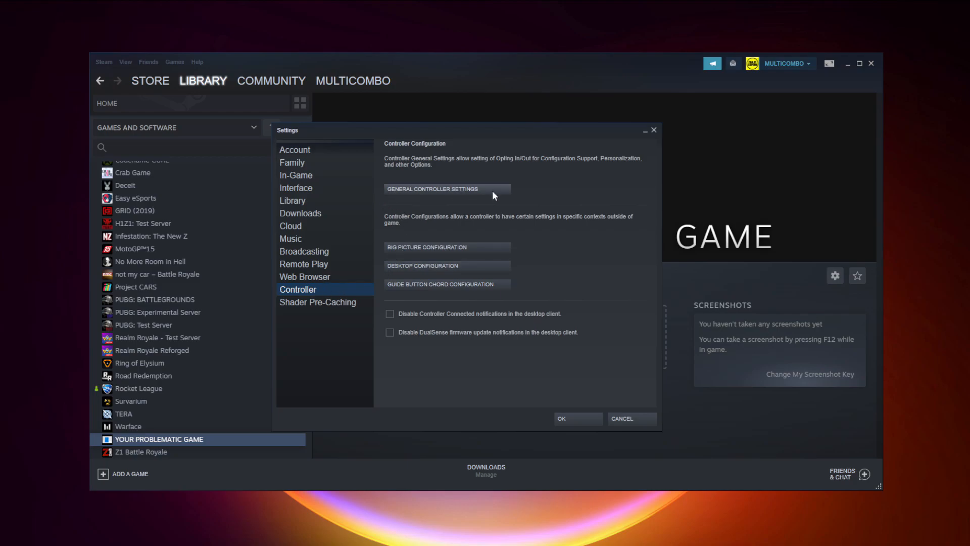
mouse_move(450, 196)
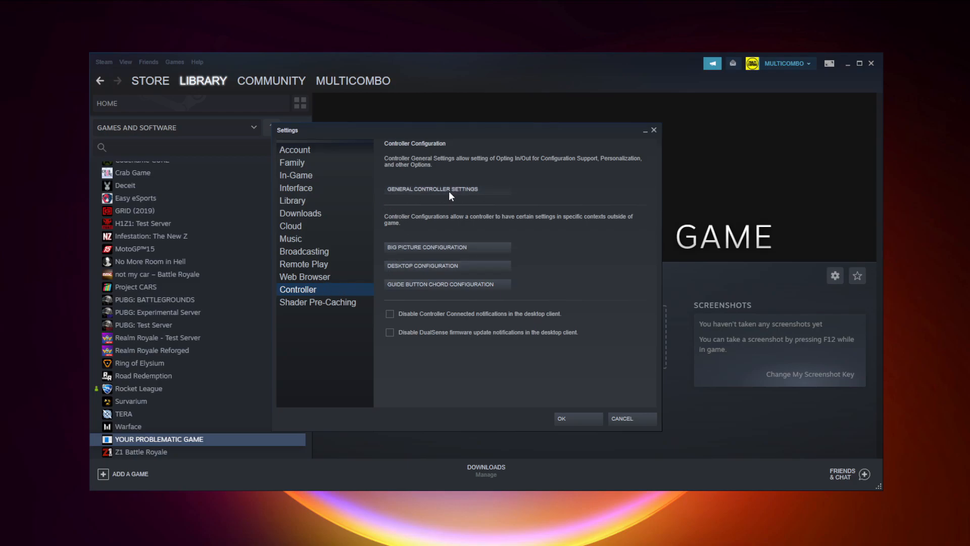
Enable Xbox Configuration Support under General Controller Settings.
click(432, 189)
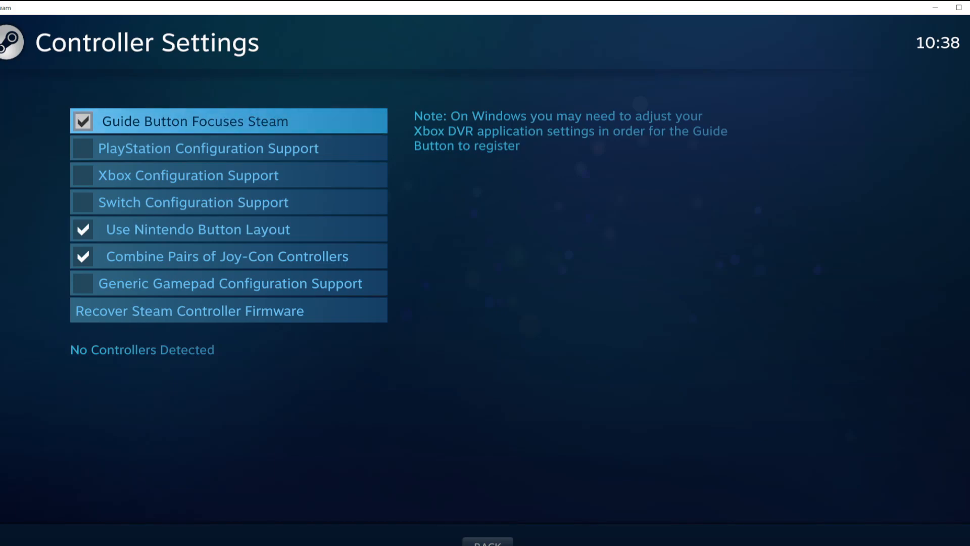
mouse_move(491, 226)
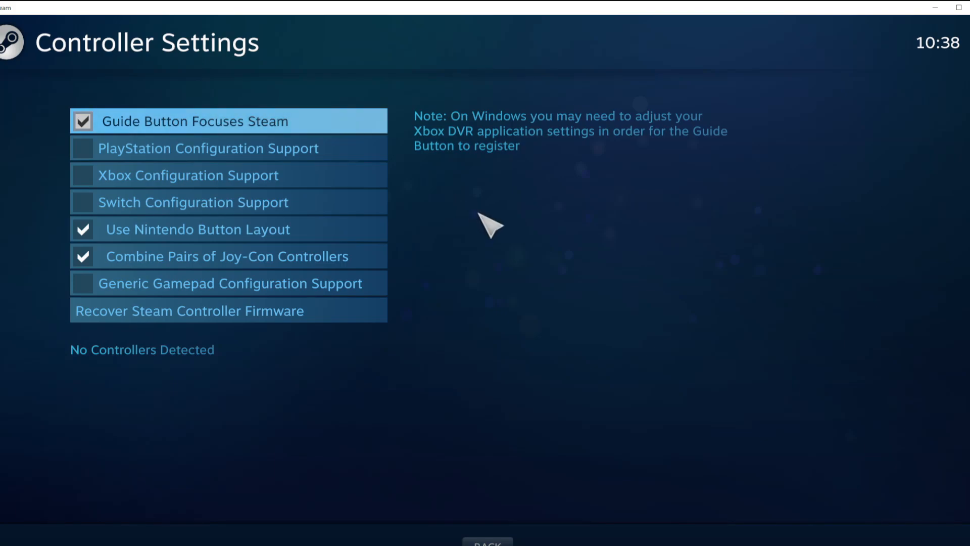
mouse_move(179, 173)
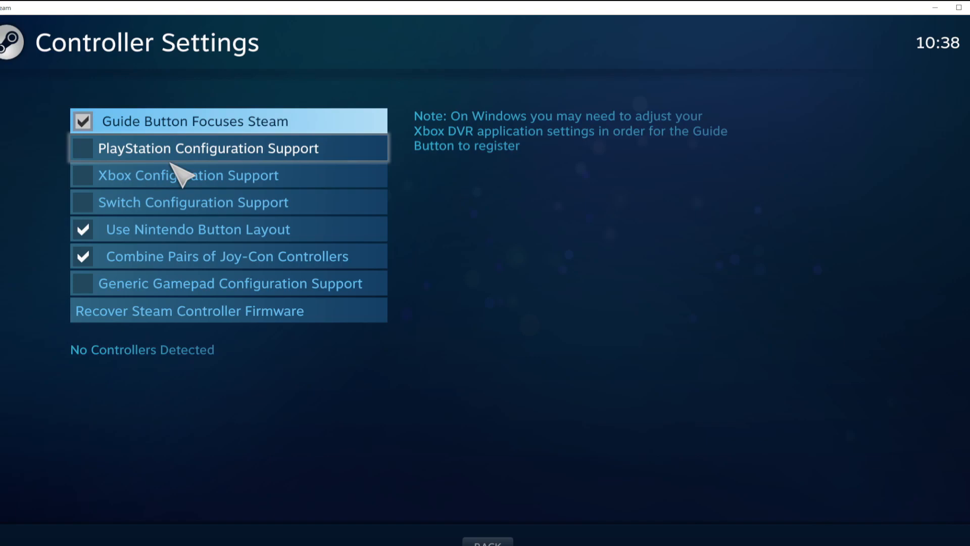
mouse_move(211, 181)
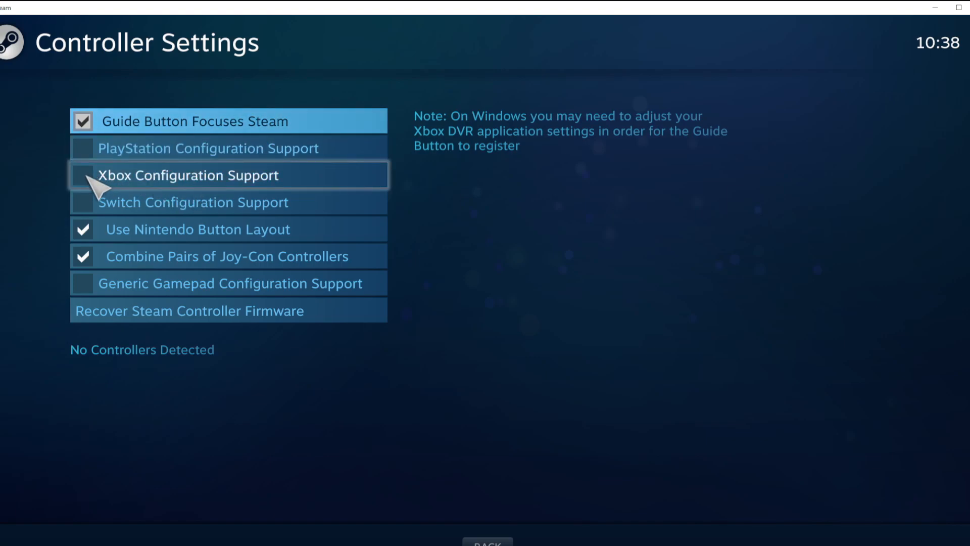
click(82, 175)
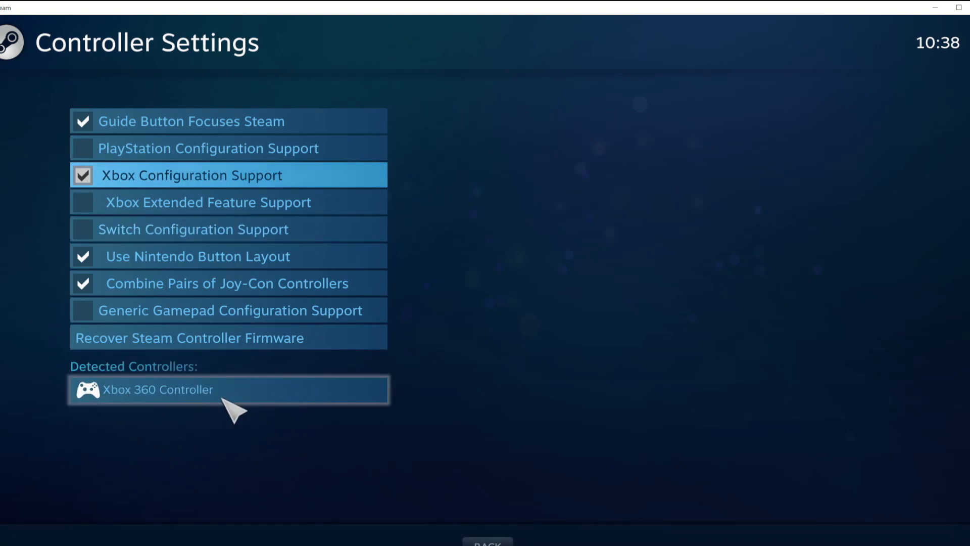
Open and calibrate the detected Xbox 360 Controller, then close Settings with OK.
click(228, 391)
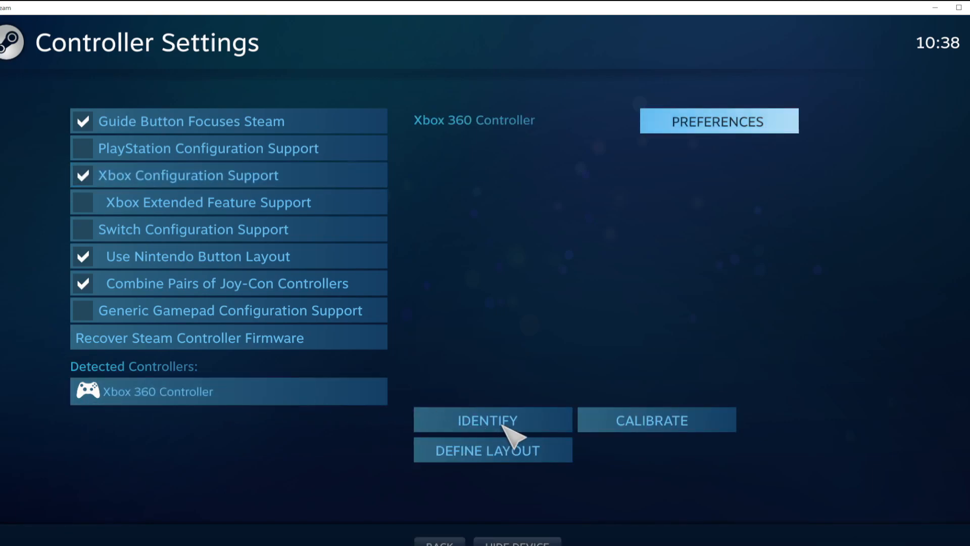
mouse_move(491, 419)
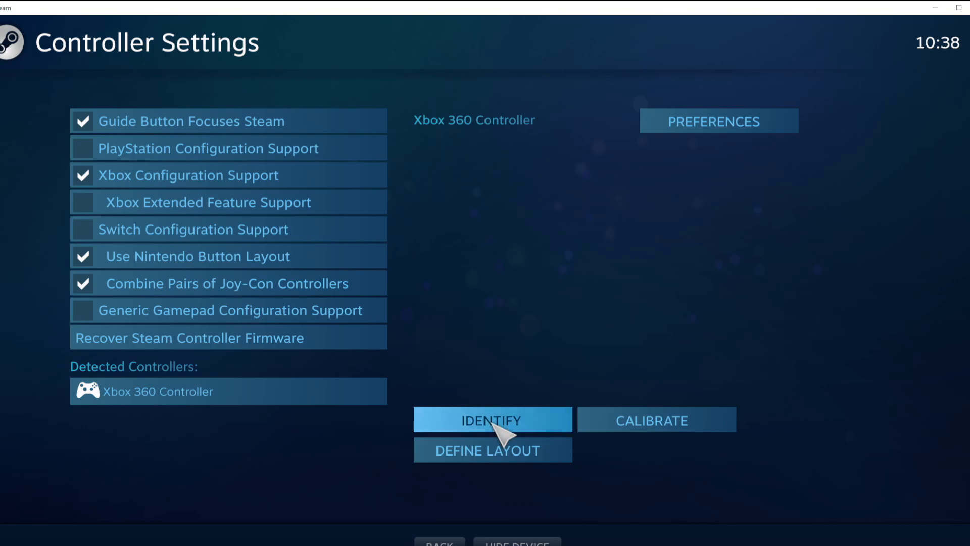
mouse_move(625, 433)
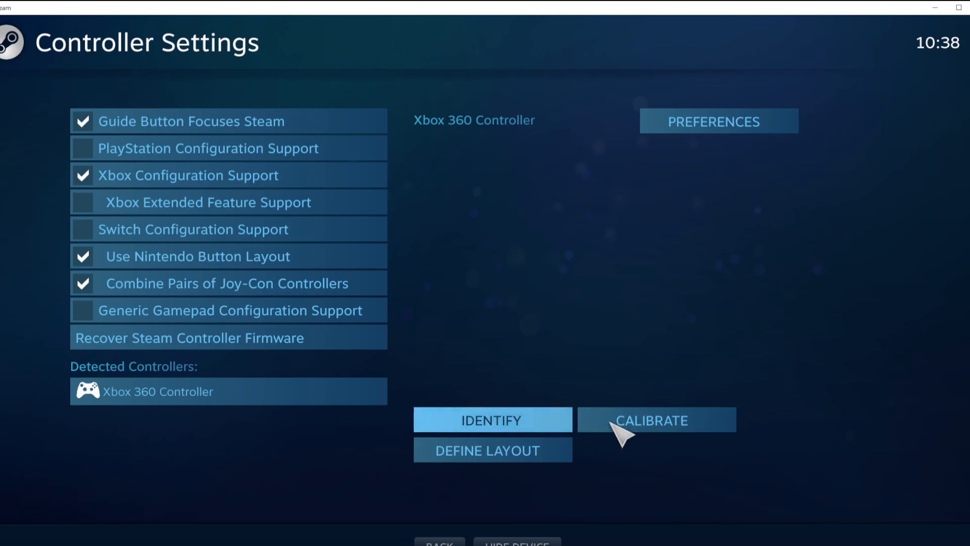
click(655, 419)
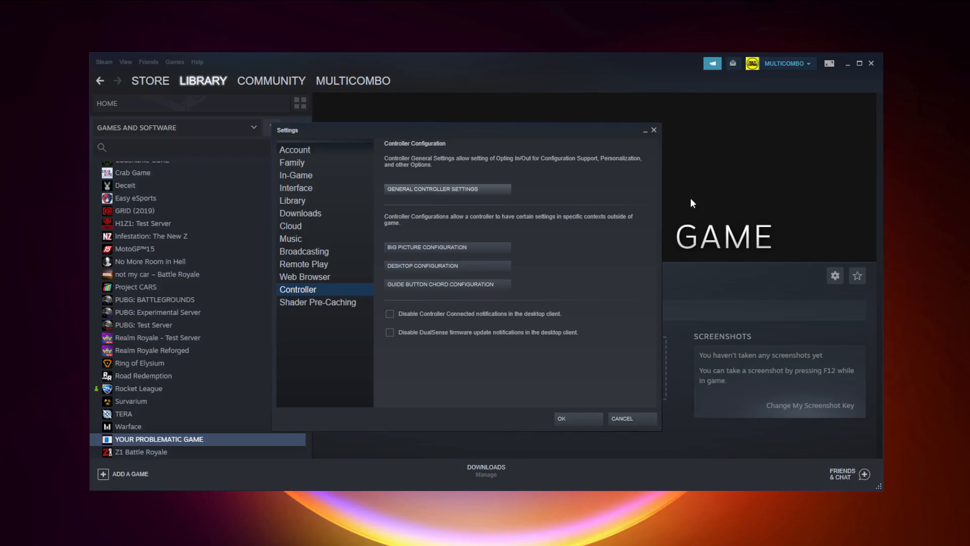
mouse_move(578, 326)
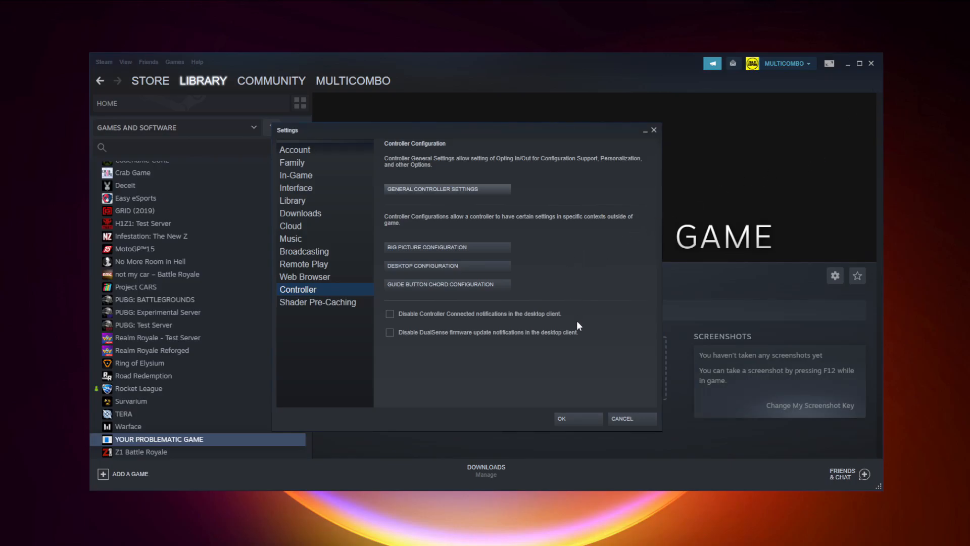
click(561, 419)
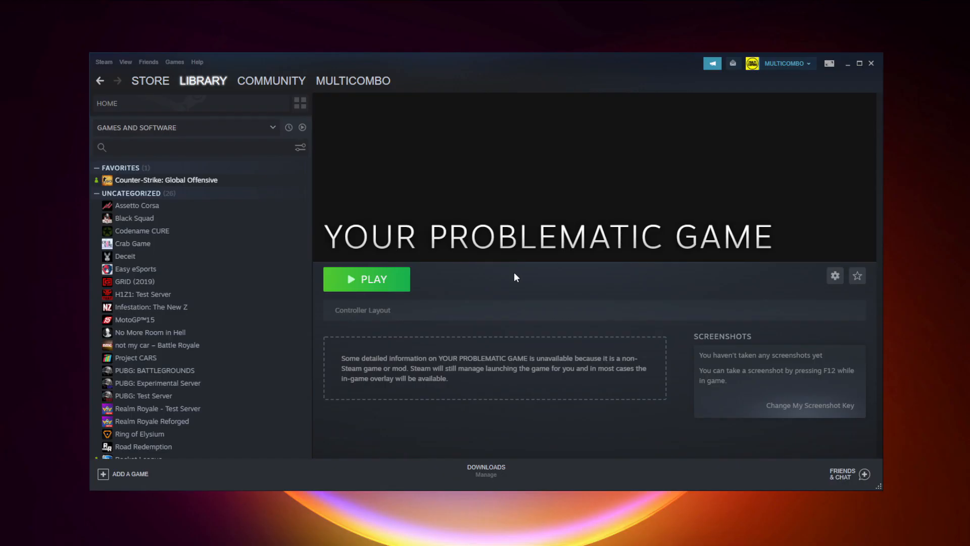
mouse_move(830, 82)
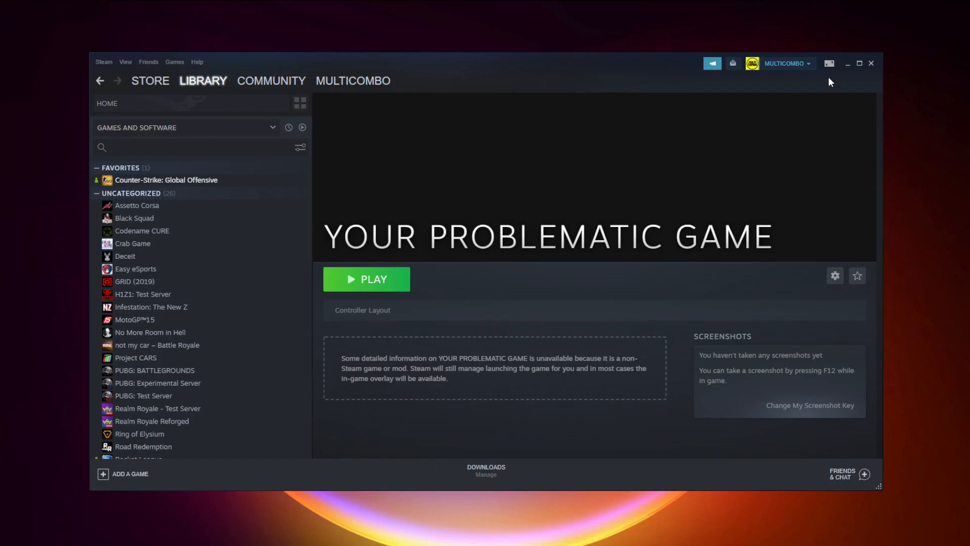
mouse_move(830, 64)
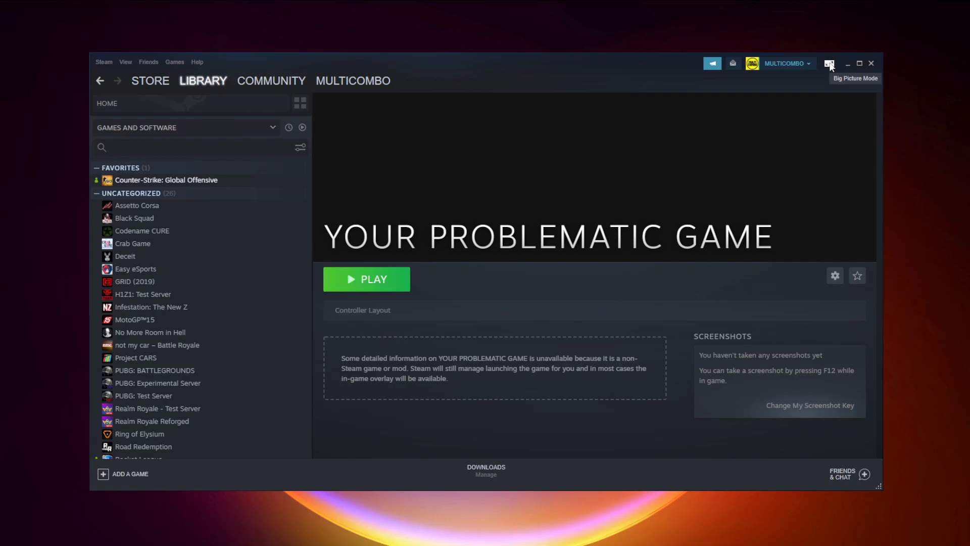
Switch Steam into Big Picture Mode from the top-right icon.
click(830, 63)
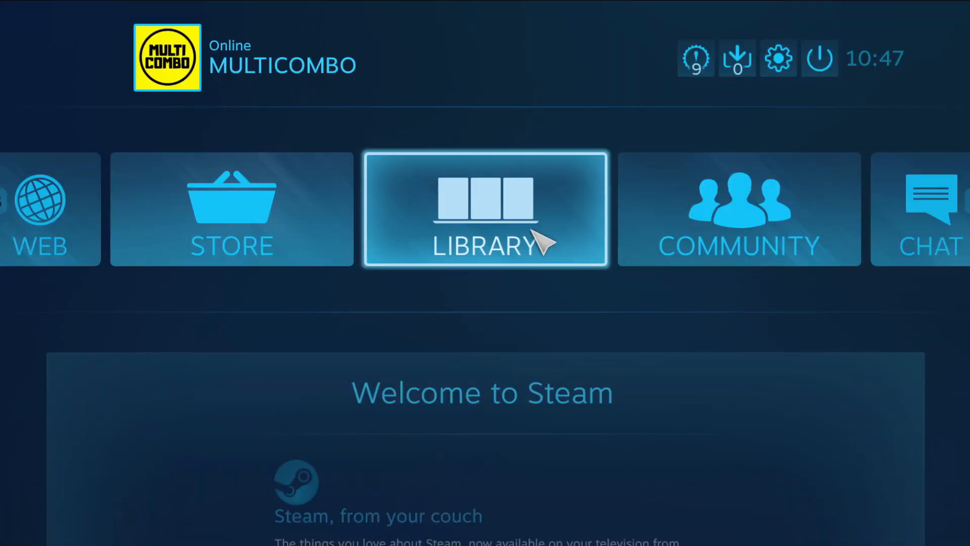
mouse_move(506, 265)
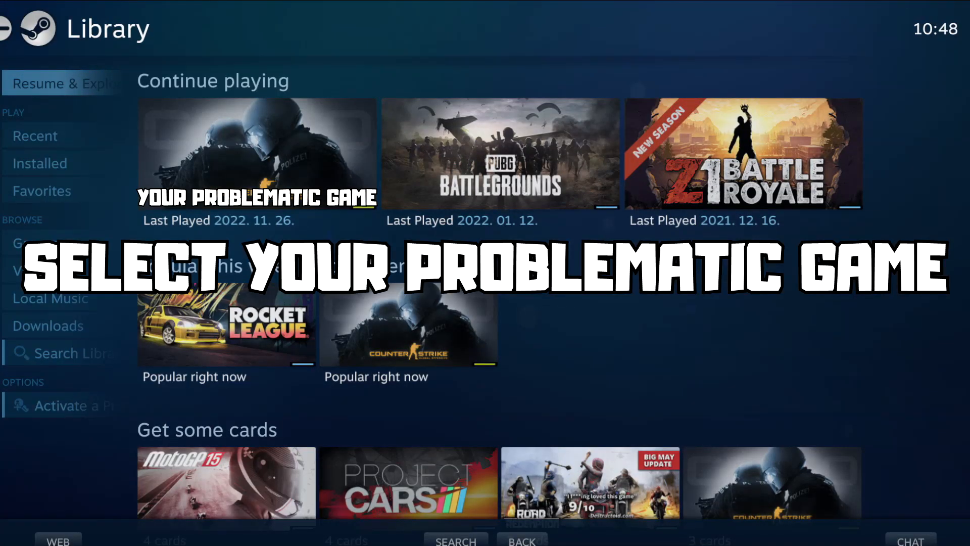
Open YOUR PROBLEMATIC GAME's Big Picture page and show its Manage Game options.
click(256, 155)
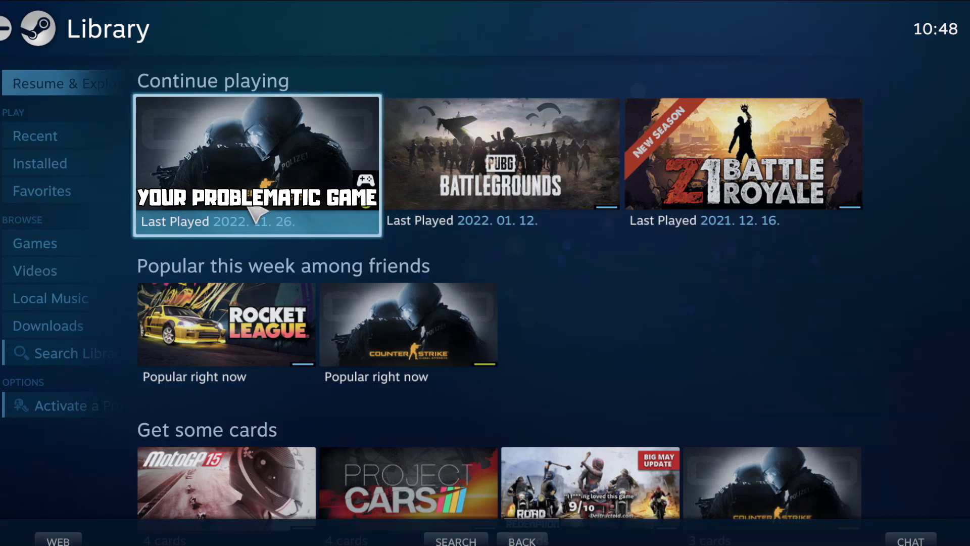
click(256, 162)
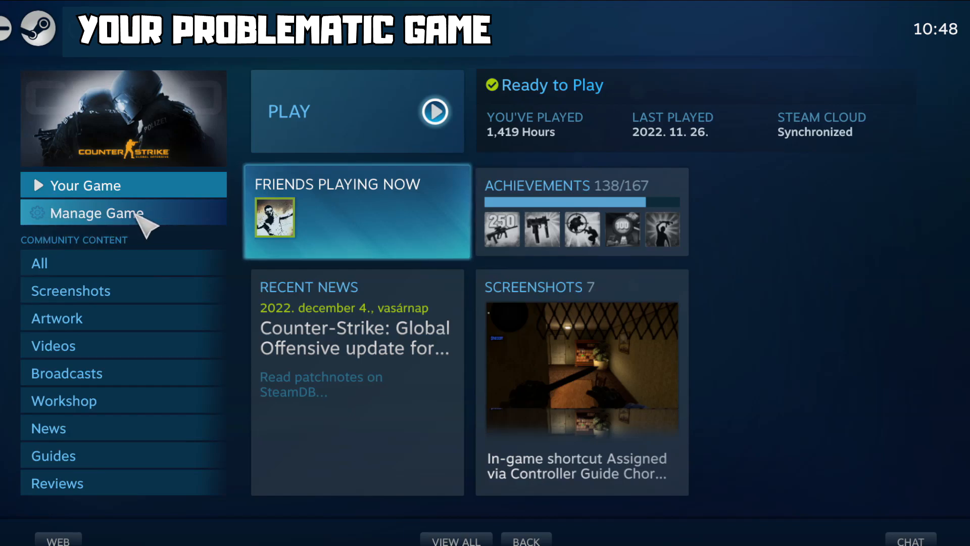
click(96, 213)
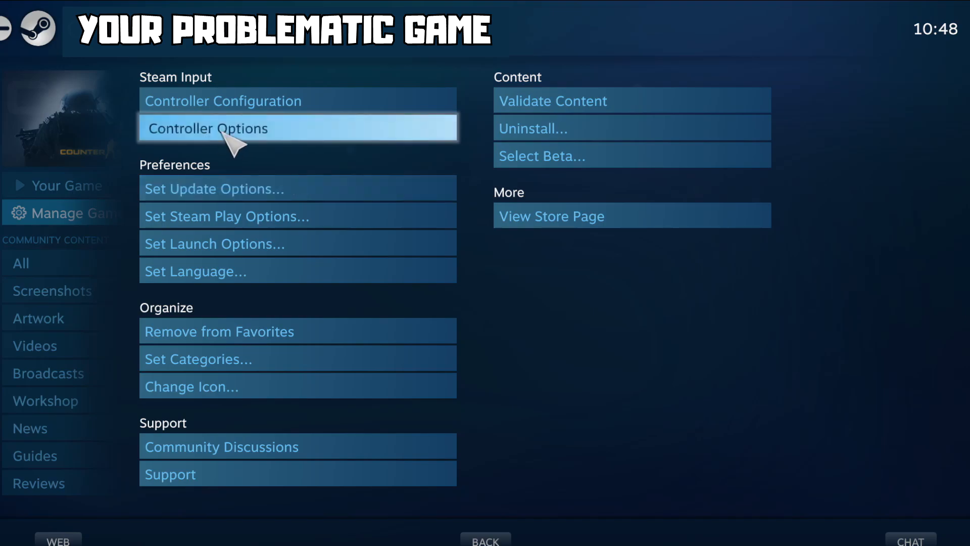
Set the Steam Input Per-Game Setting to Forced Off in Controller Options.
click(207, 128)
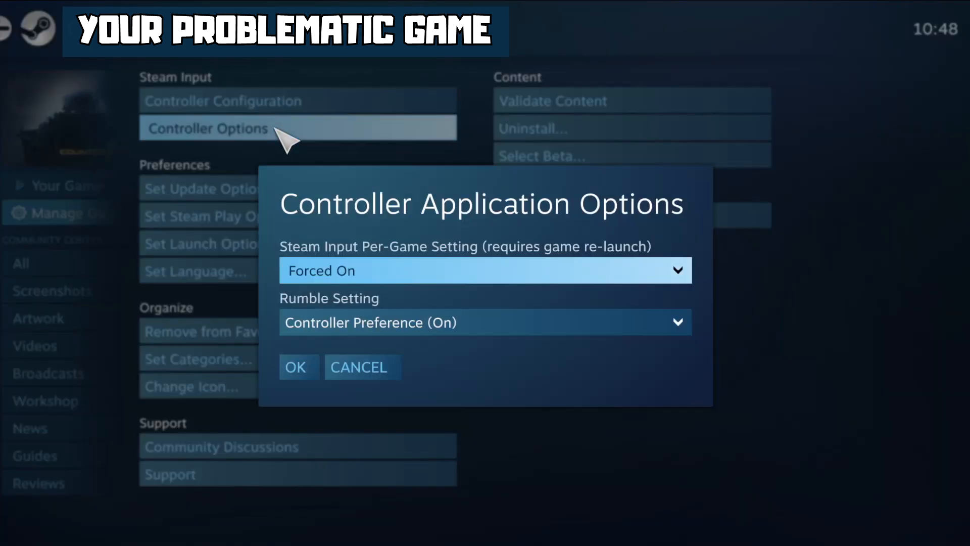
mouse_move(315, 279)
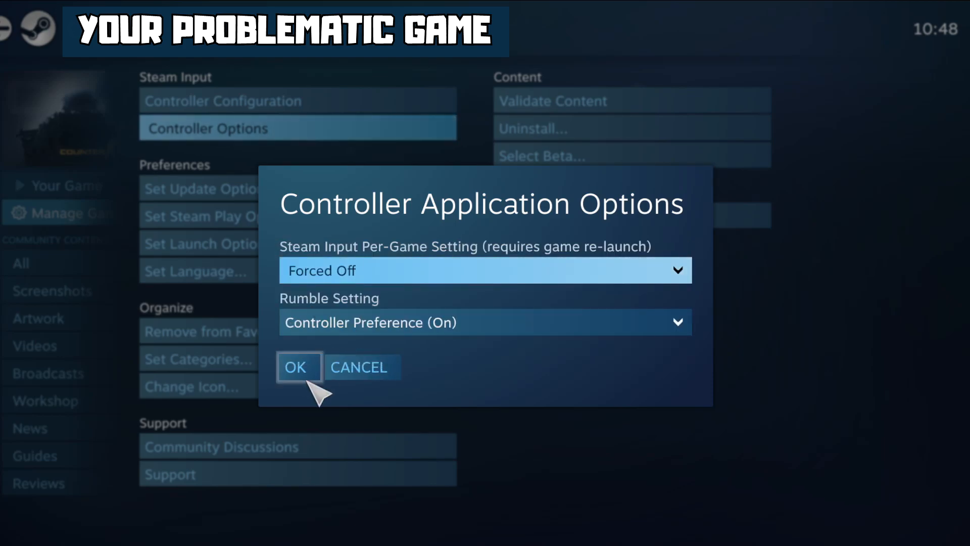
click(299, 366)
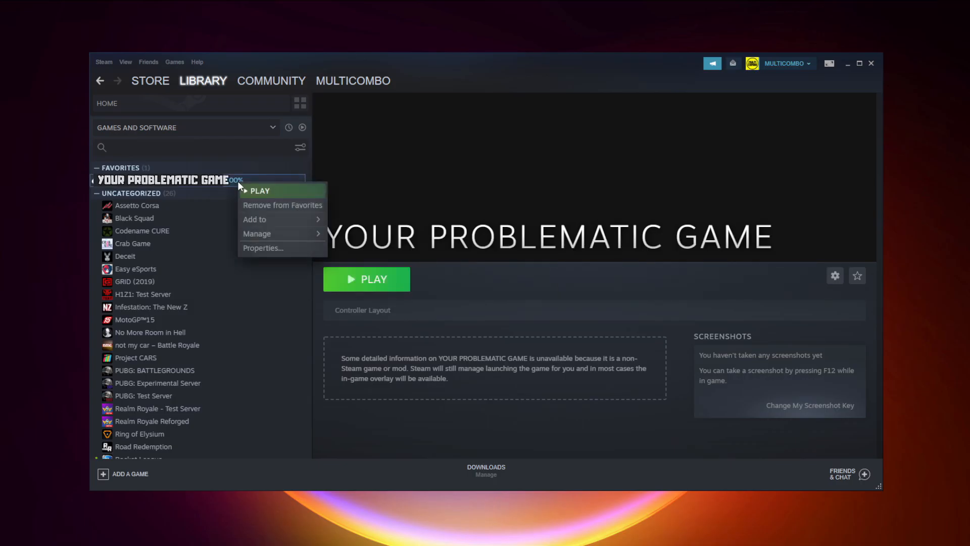
mouse_move(287, 249)
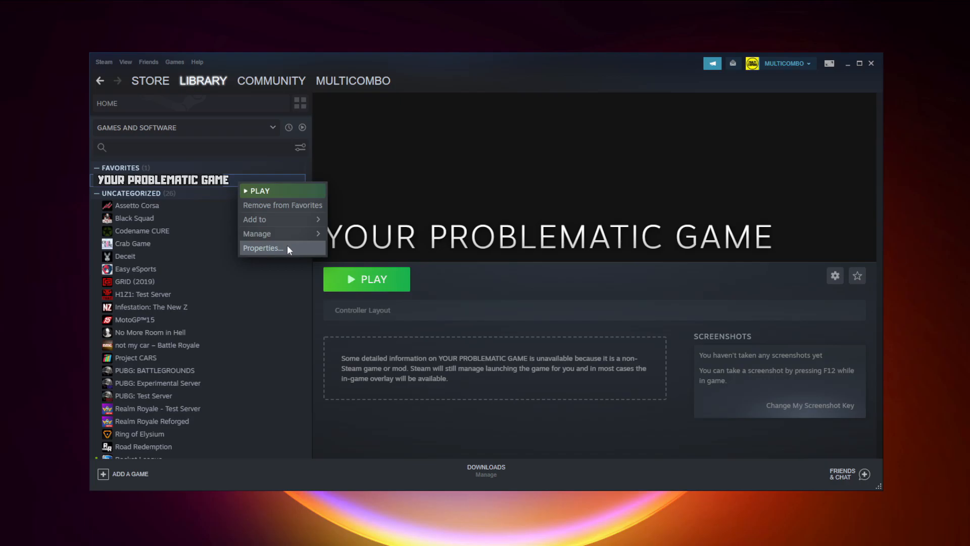
Set the game's Properties controller override to Disable Steam Input and close Properties.
click(262, 248)
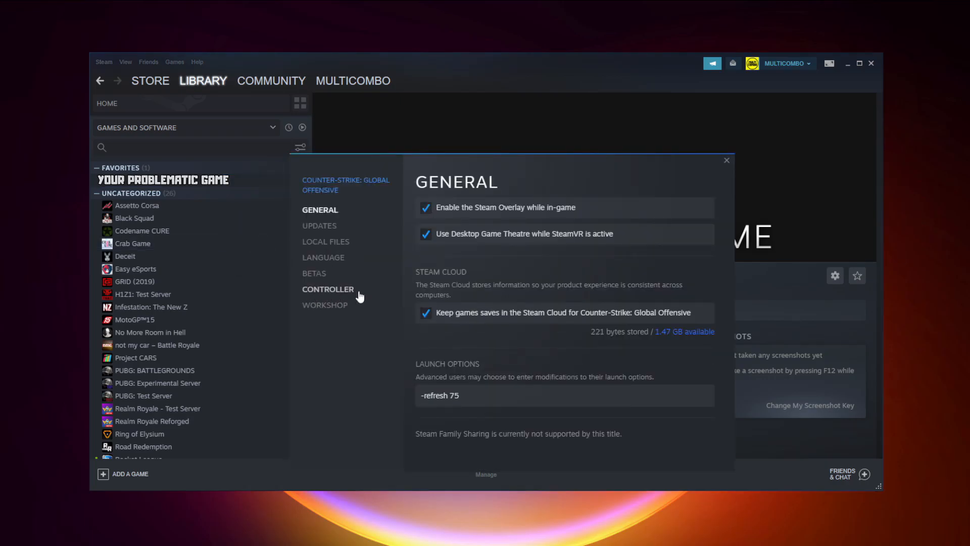
click(328, 290)
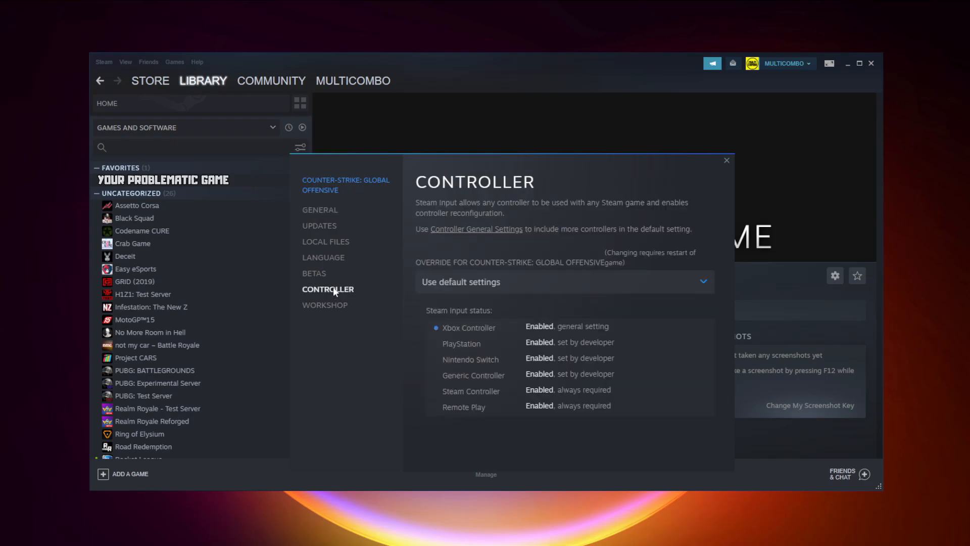
mouse_move(495, 291)
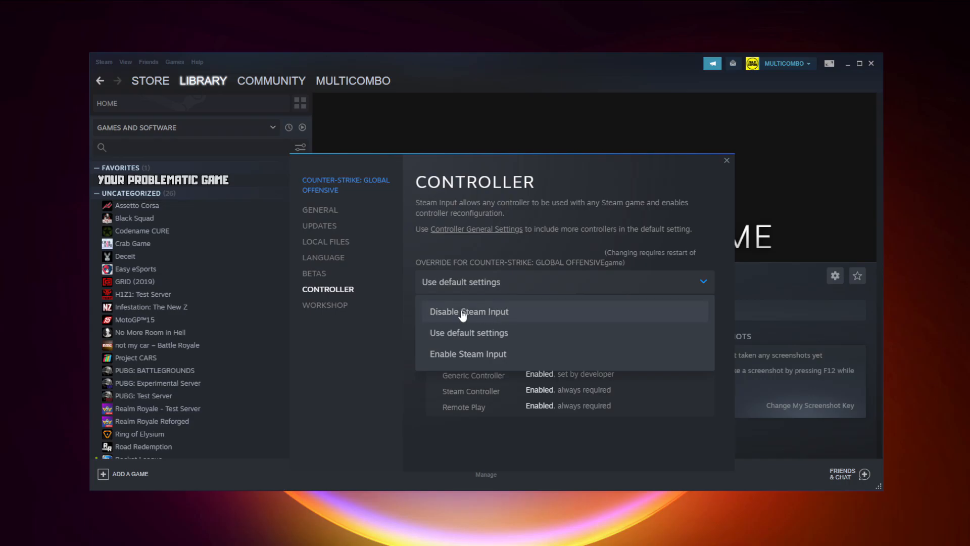
click(469, 311)
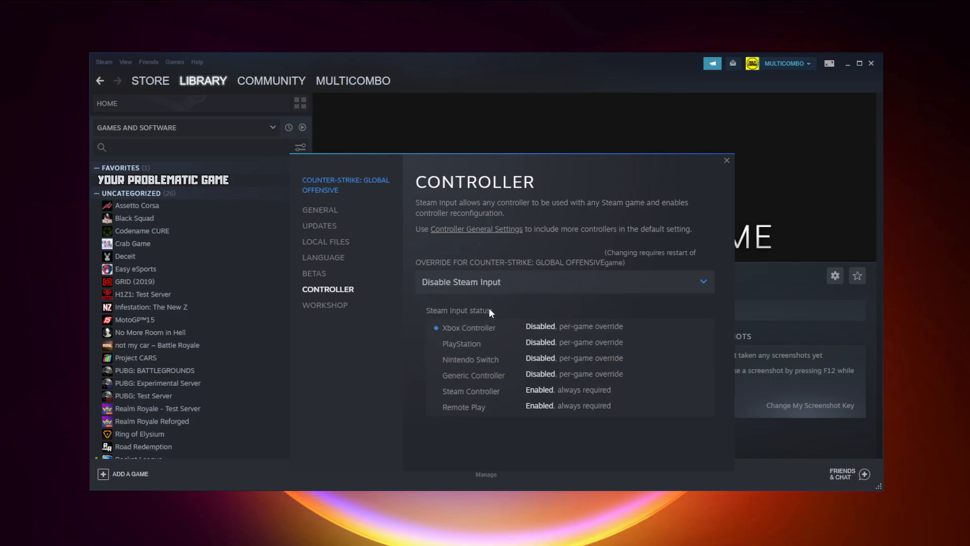
click(726, 160)
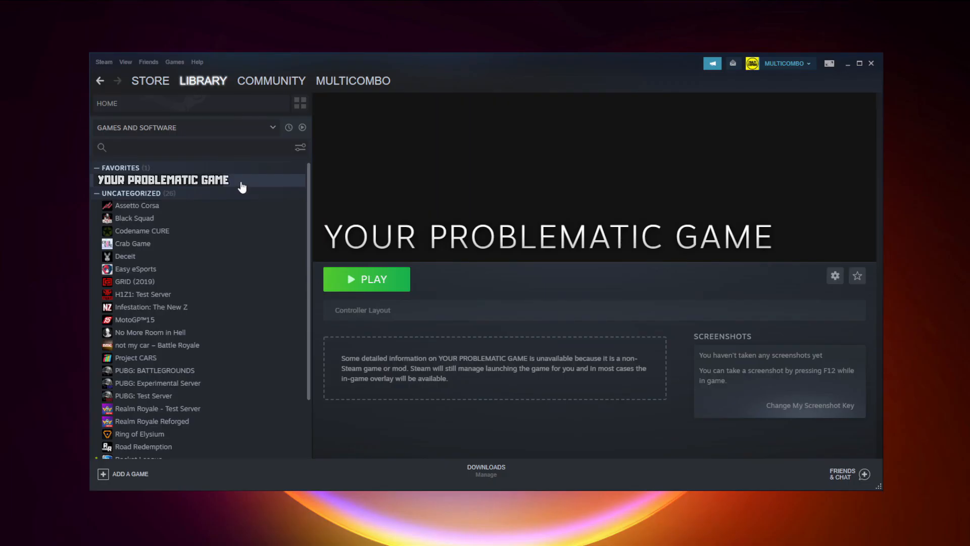
Change the game's Steam Input override to Enable Steam Input and close Properties.
right_click(163, 179)
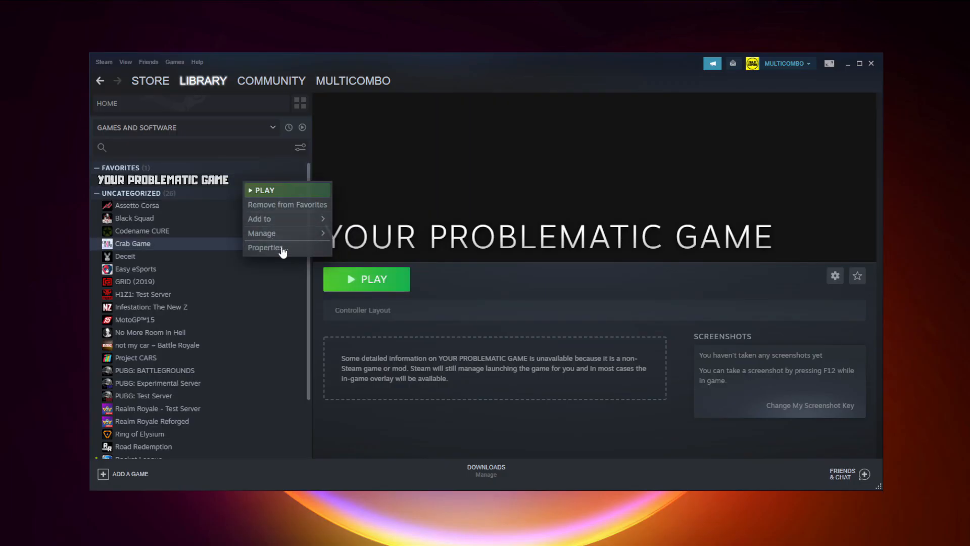
click(267, 248)
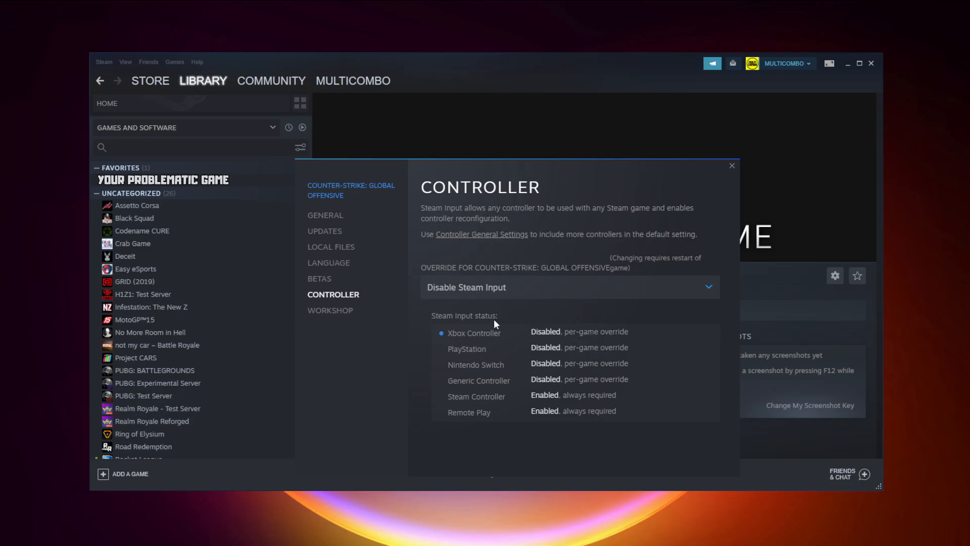
click(566, 286)
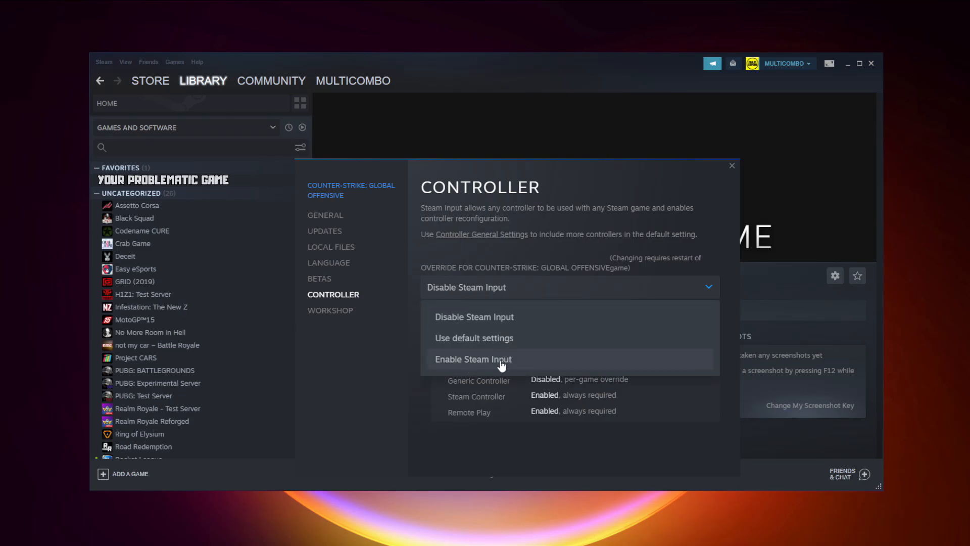
mouse_move(537, 364)
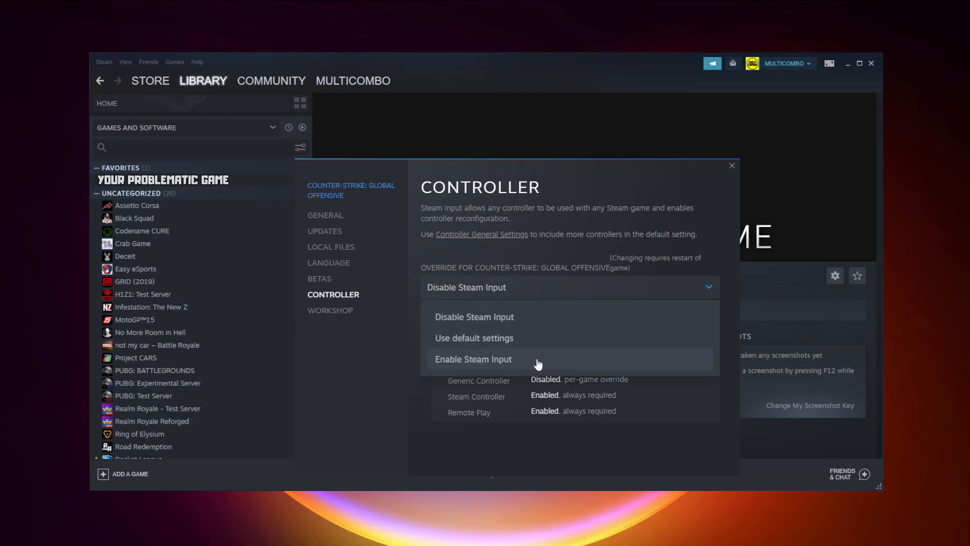
click(473, 359)
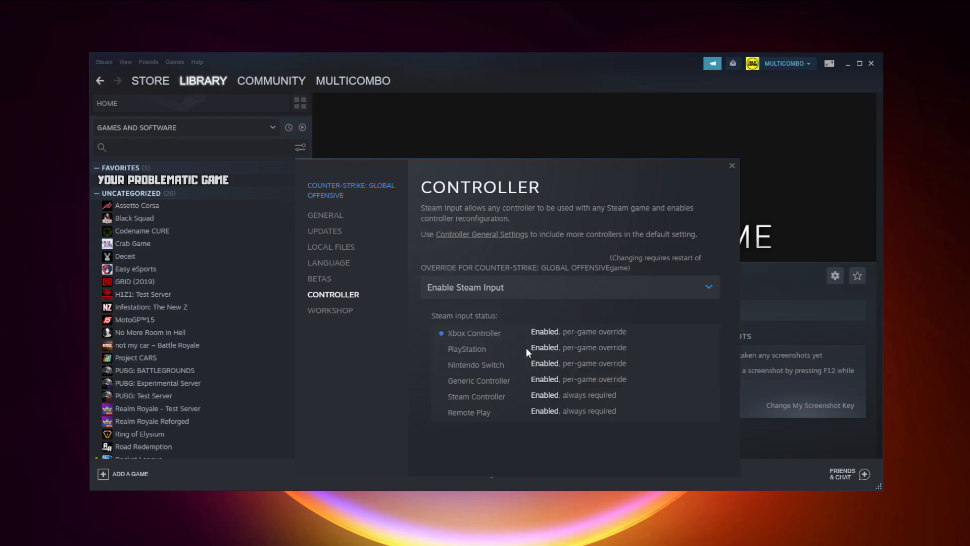
click(732, 166)
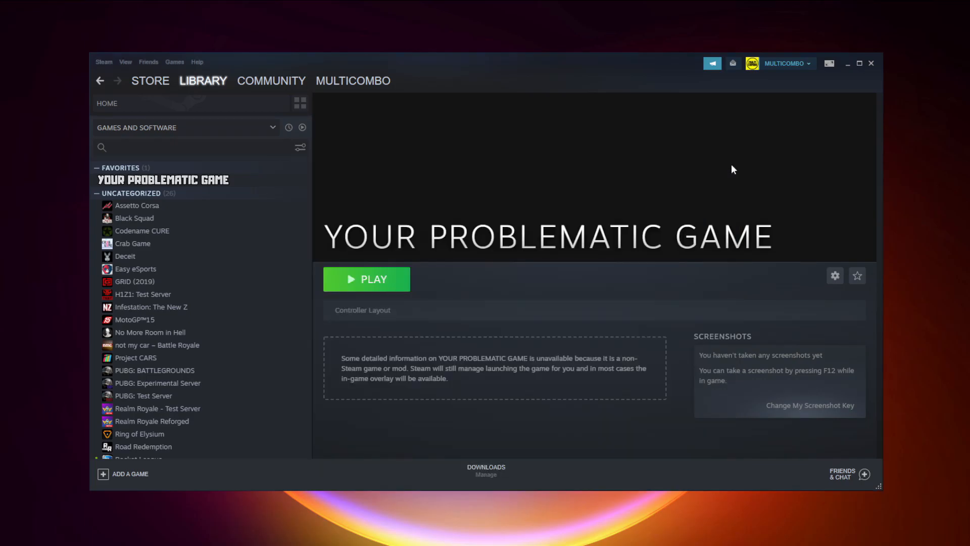
click(367, 279)
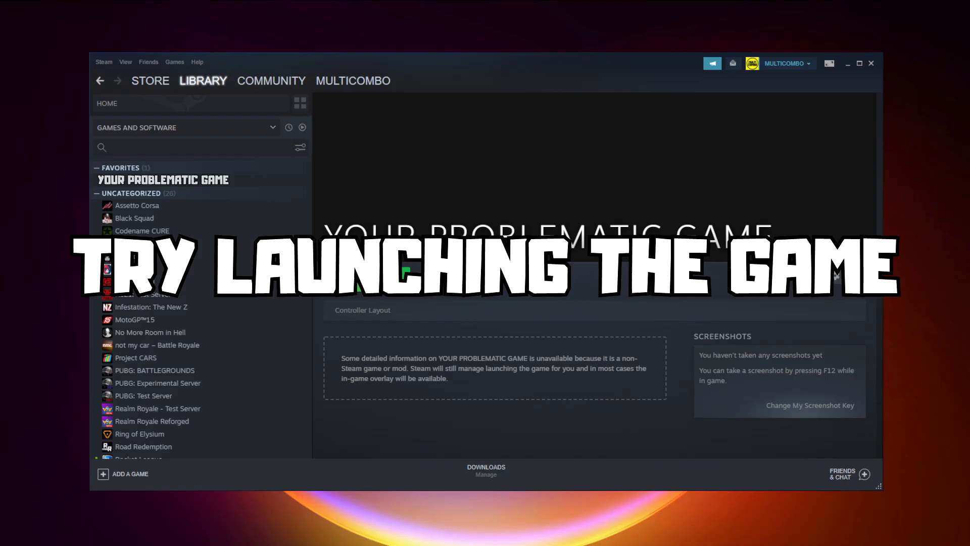